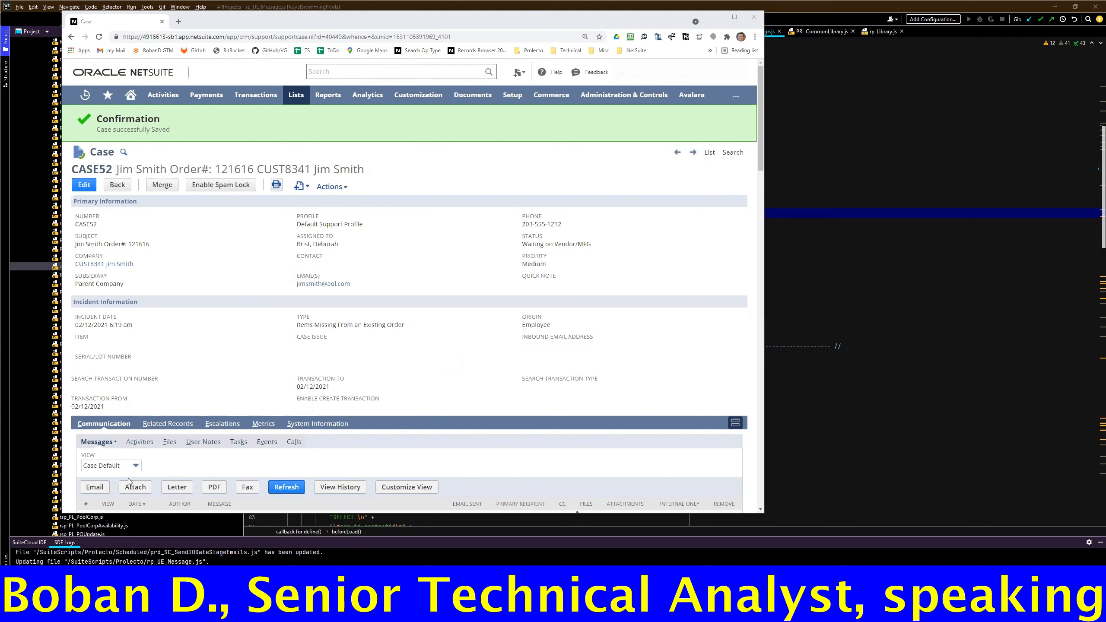
mouse_move(260, 464)
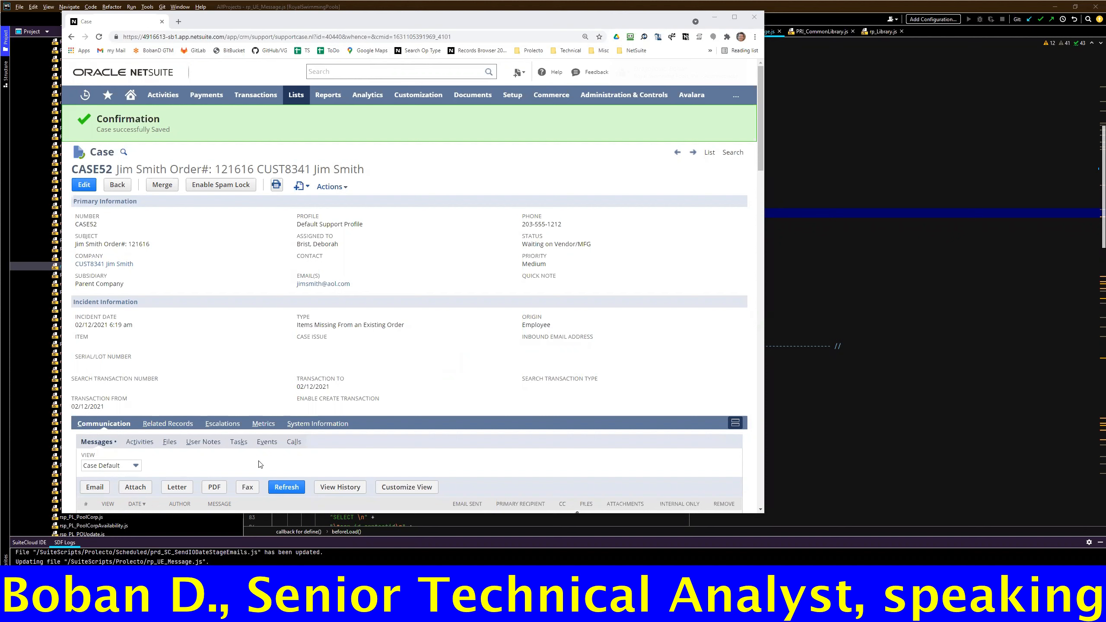
mouse_move(413, 295)
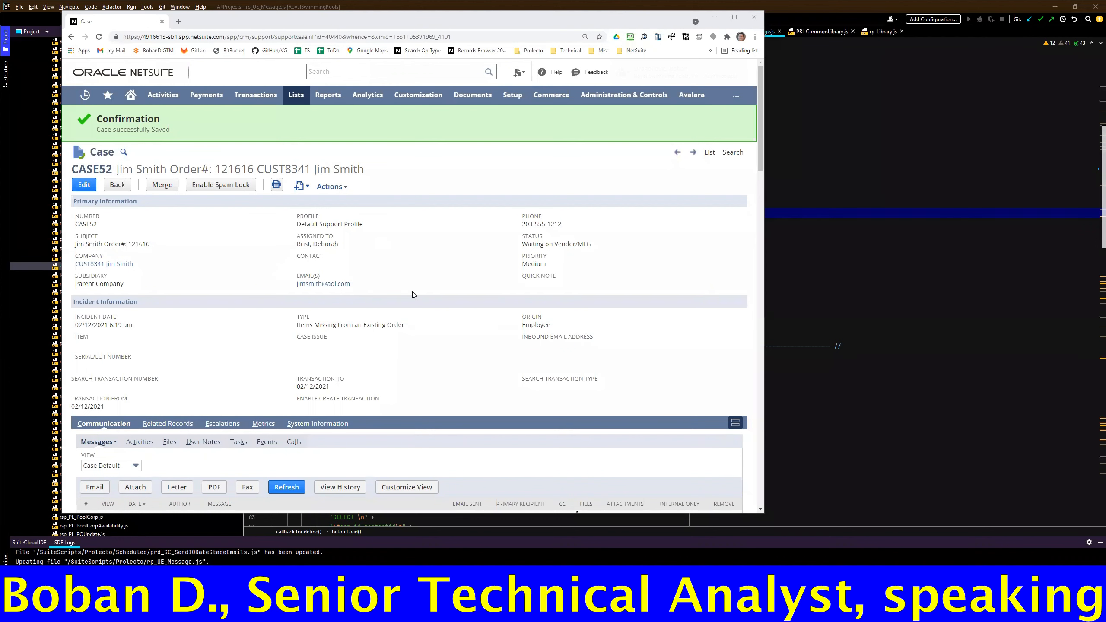
mouse_move(424, 279)
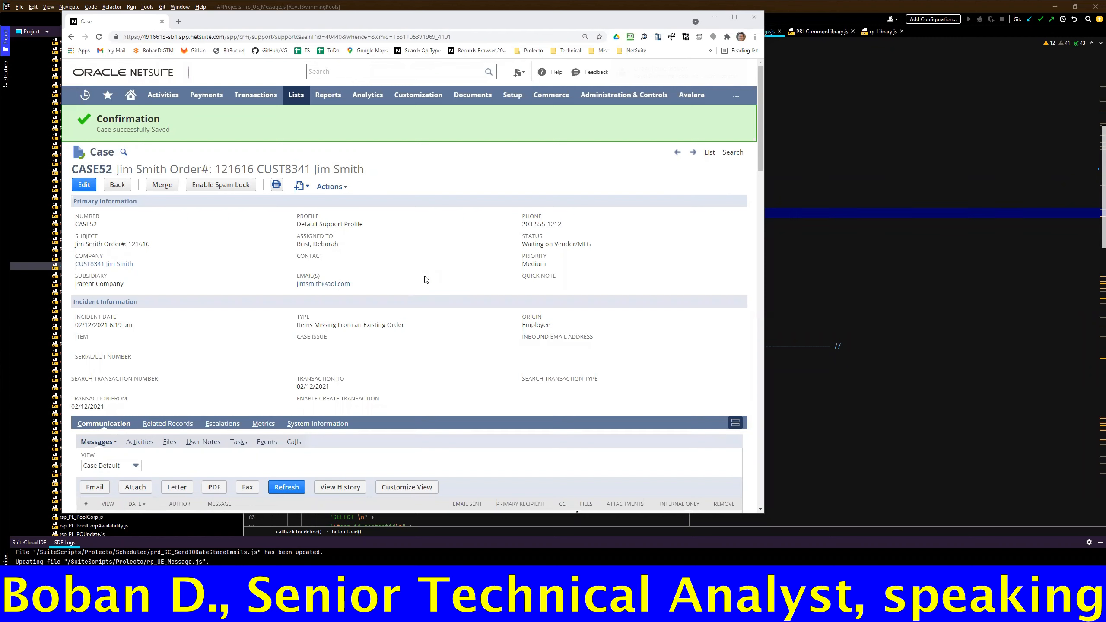
mouse_move(440, 431)
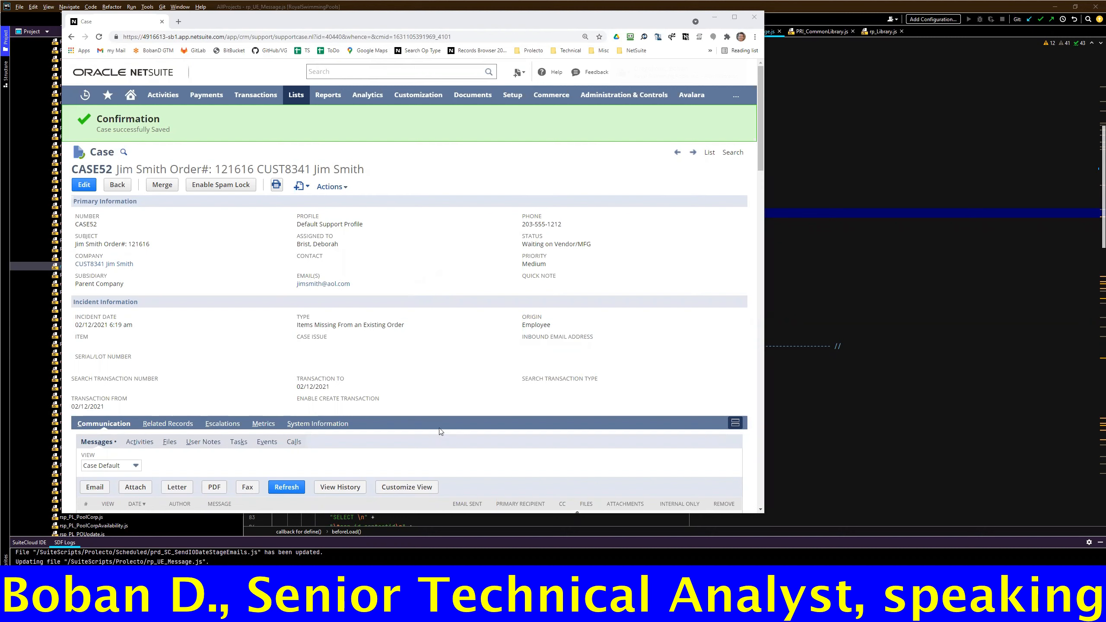
mouse_move(156, 425)
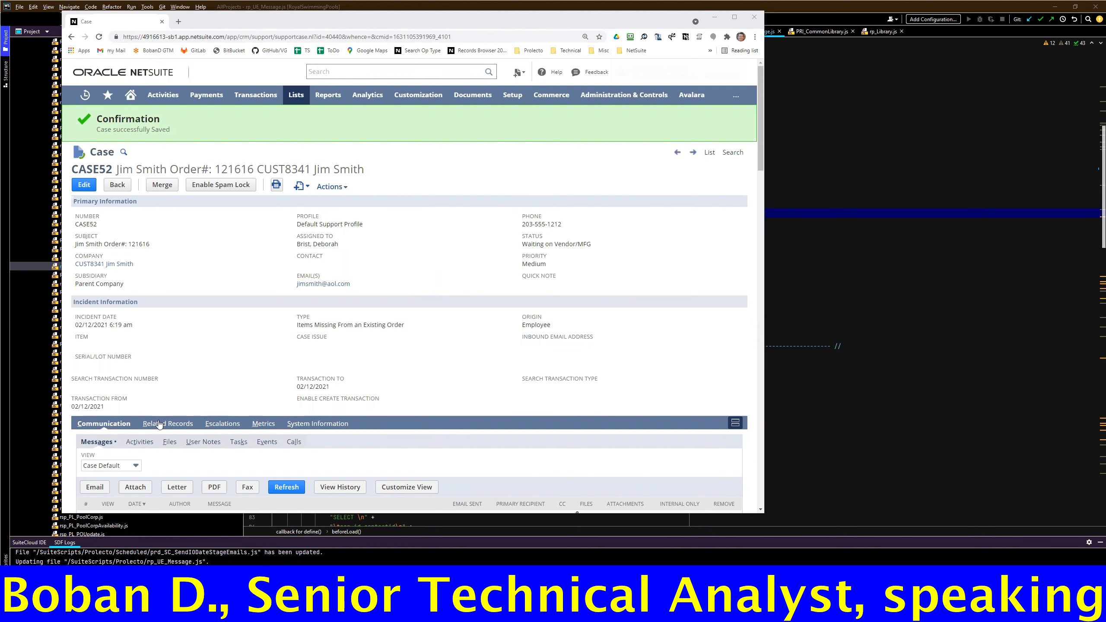
click(167, 424)
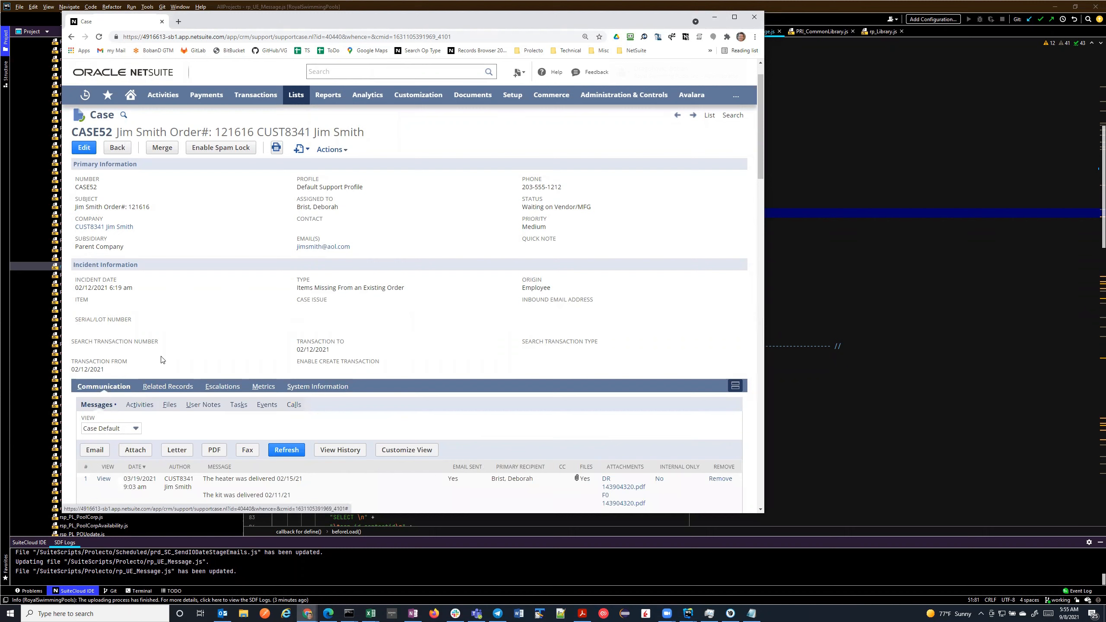
mouse_move(227, 321)
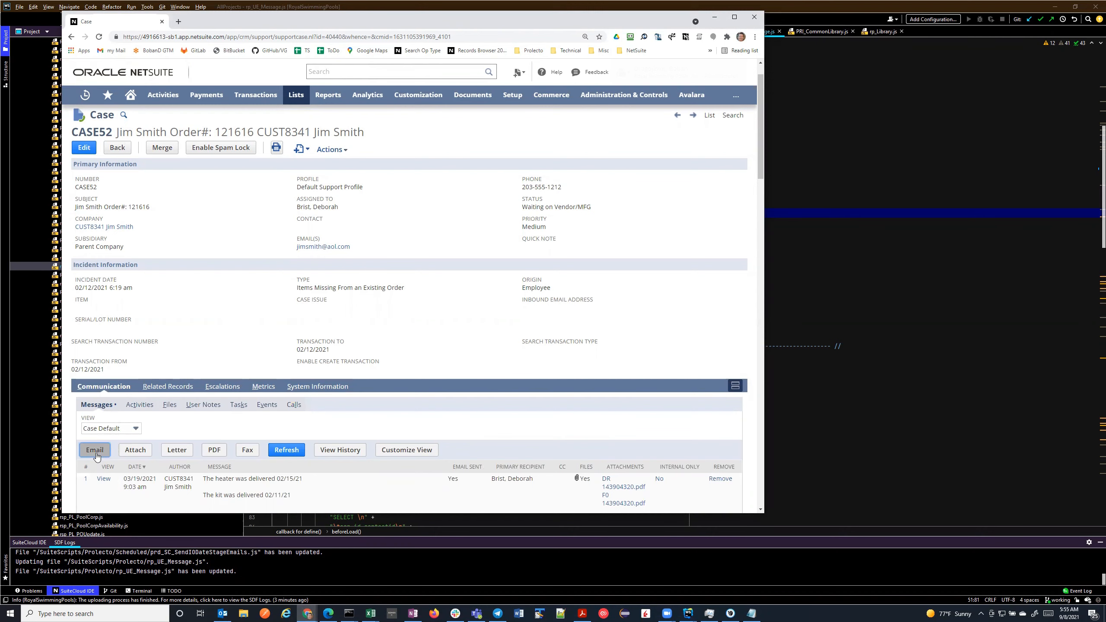
Start a new email message for case CASE52 from the Messages subtab.
click(94, 450)
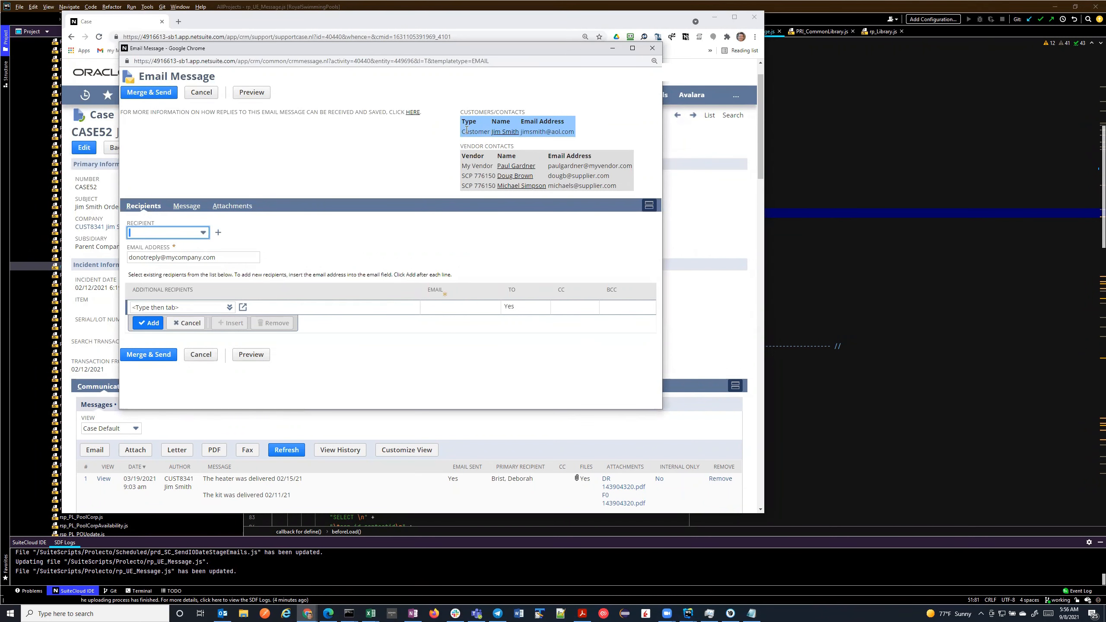
mouse_move(435, 132)
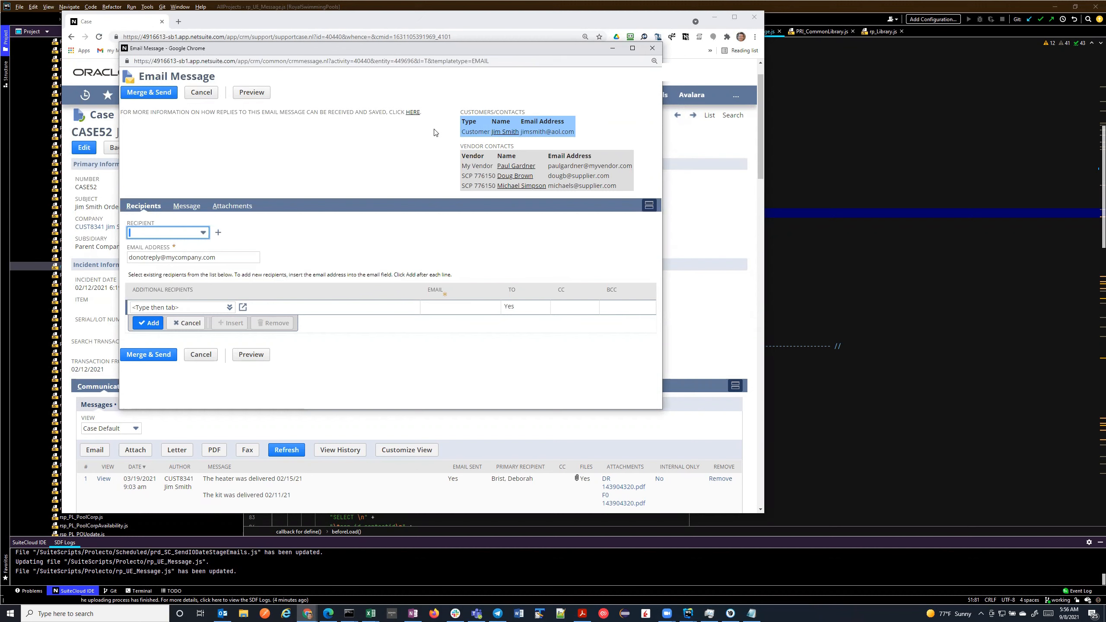
mouse_move(552, 92)
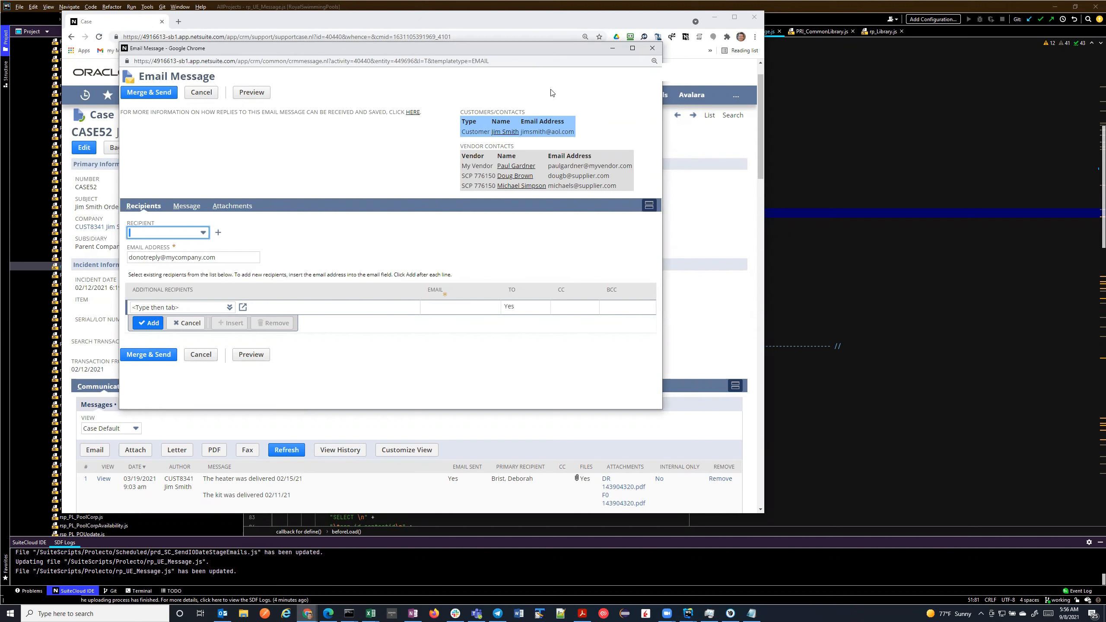
mouse_move(433, 172)
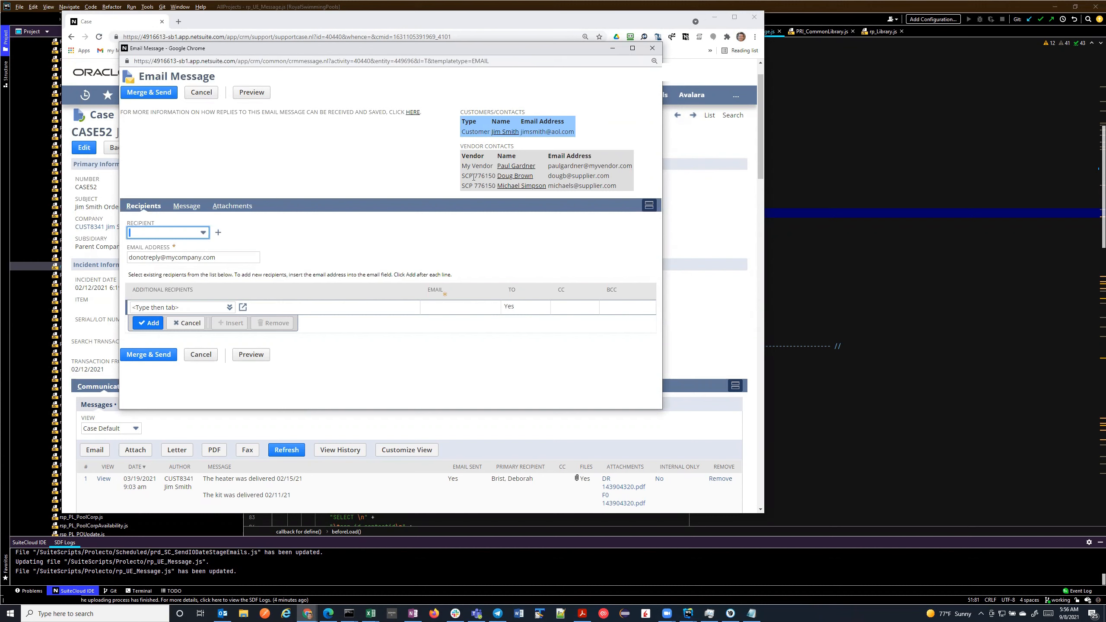
mouse_move(561, 230)
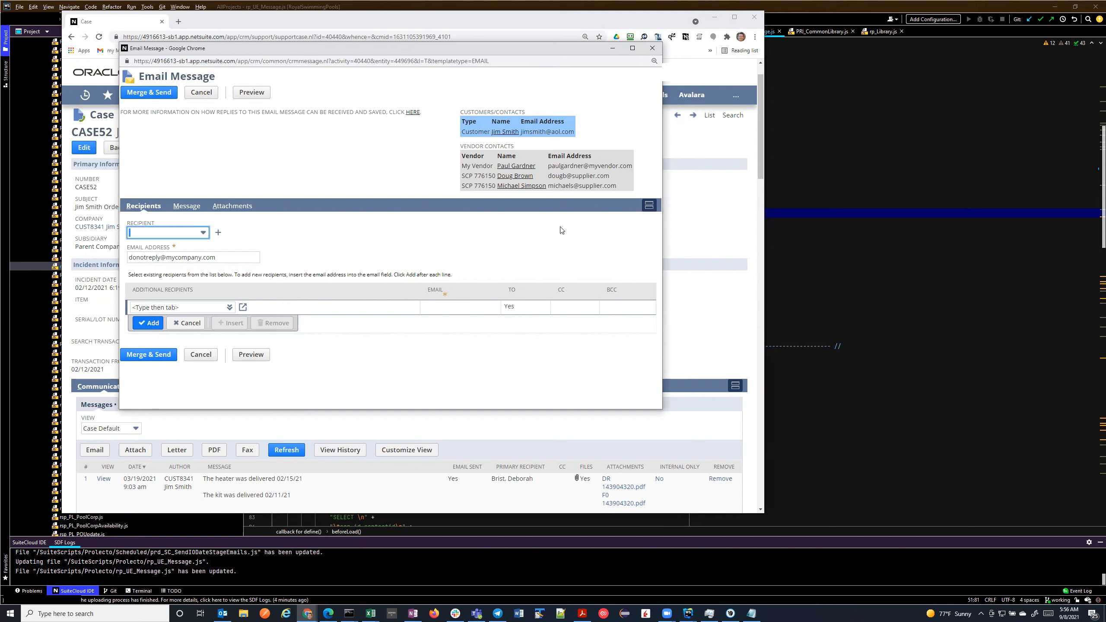
mouse_move(556, 251)
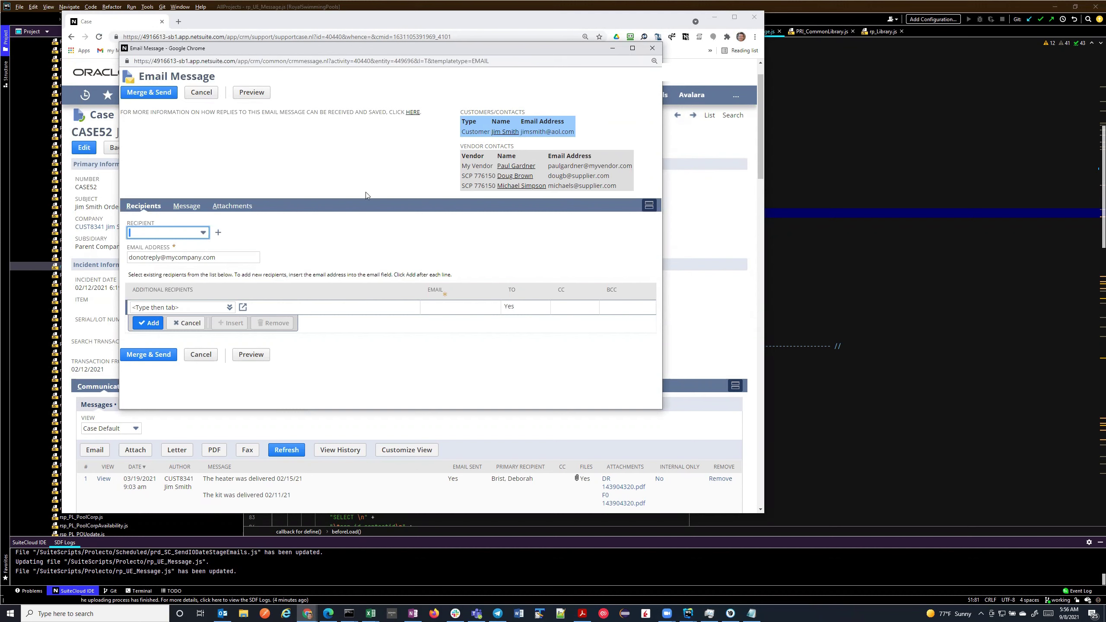
mouse_move(505, 137)
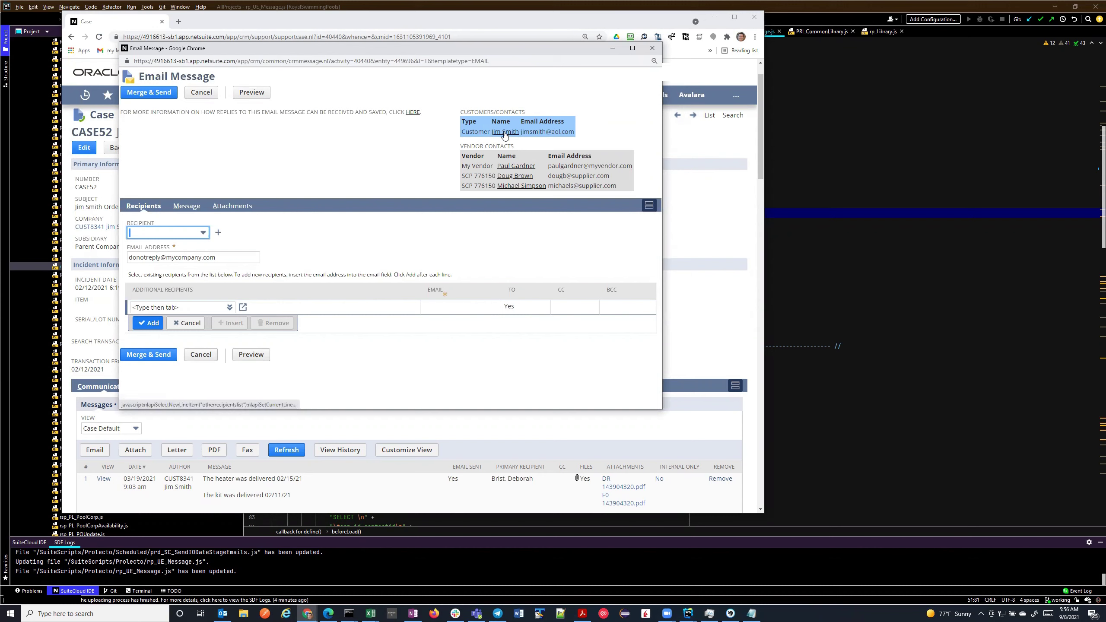
mouse_move(507, 194)
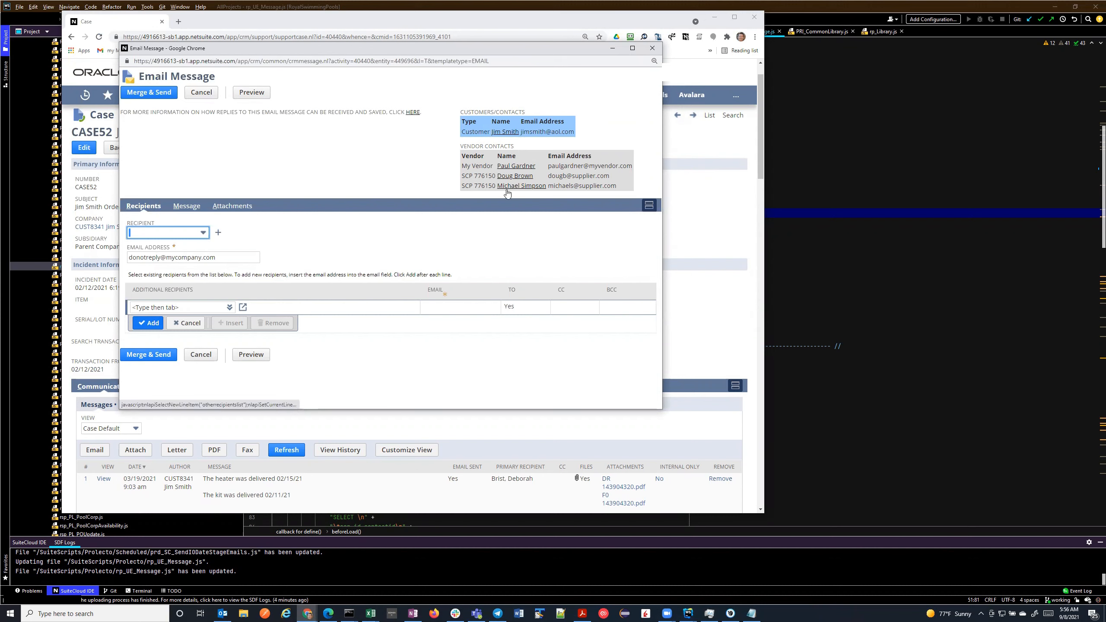
mouse_move(525, 243)
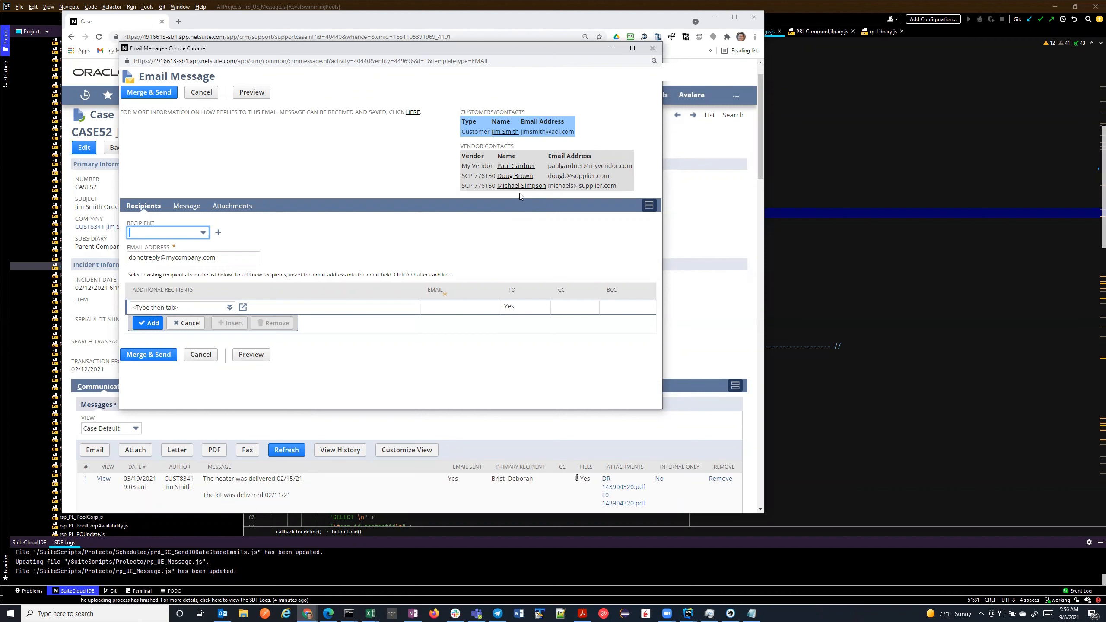
mouse_move(534, 260)
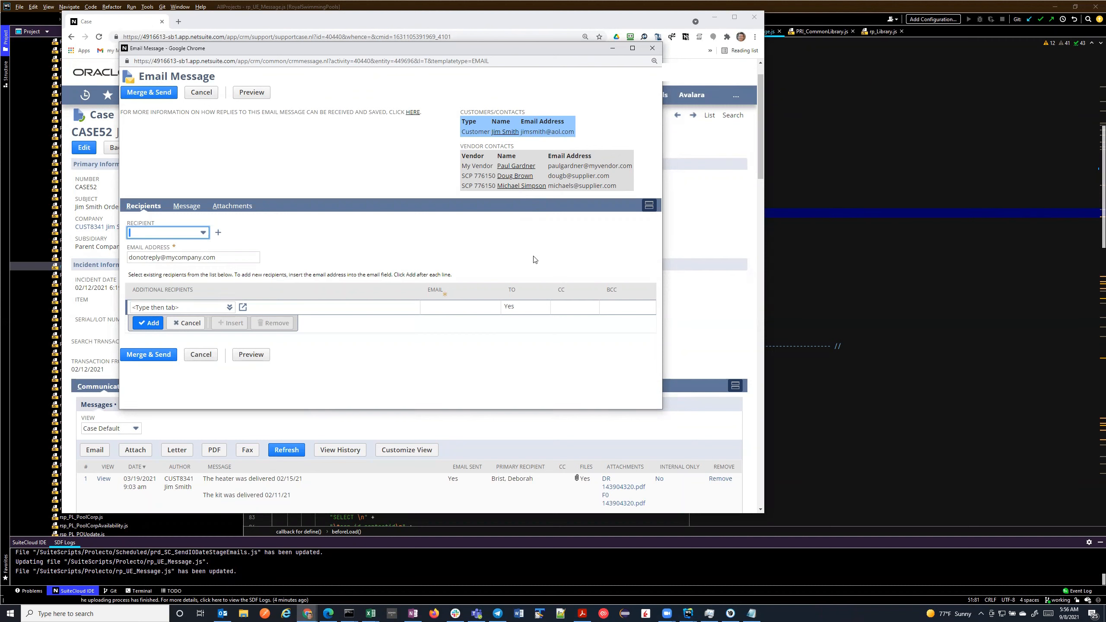
mouse_move(515, 175)
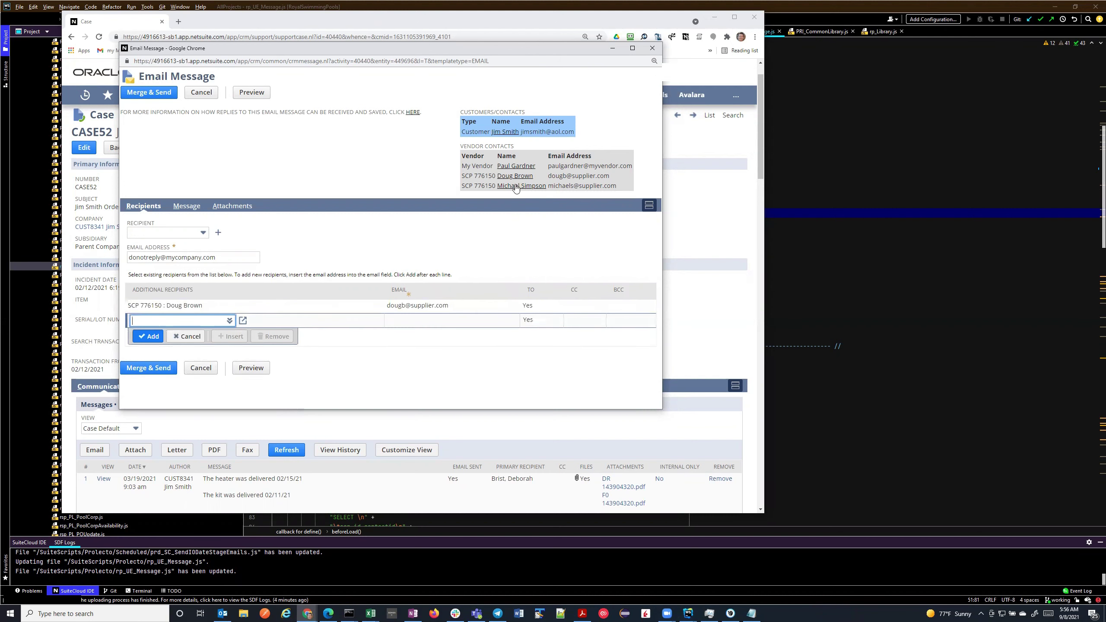
click(522, 186)
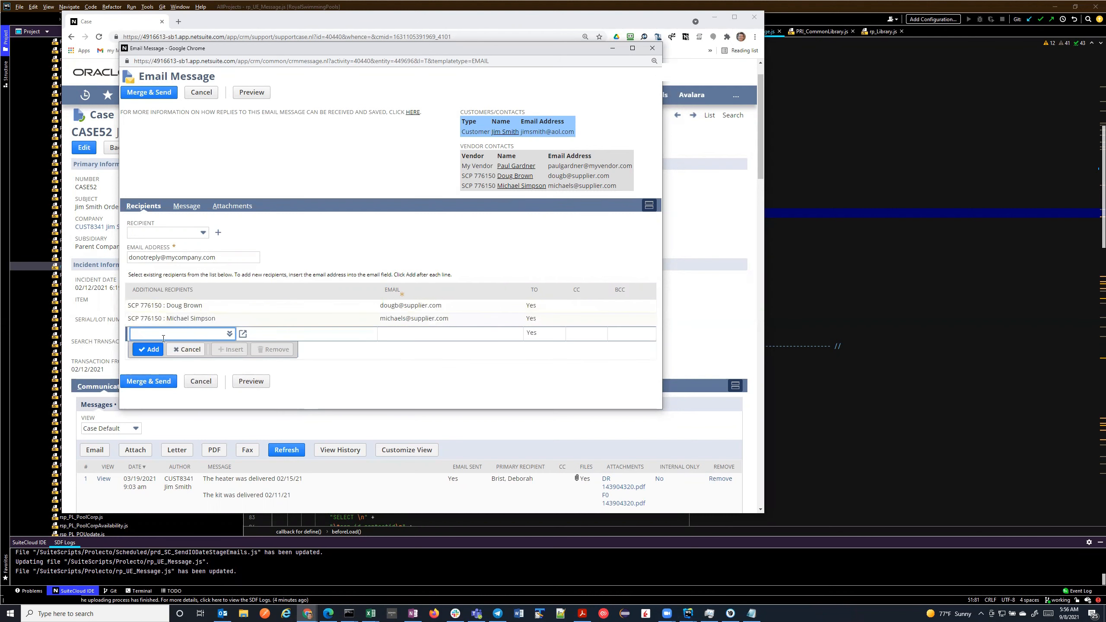
mouse_move(544, 129)
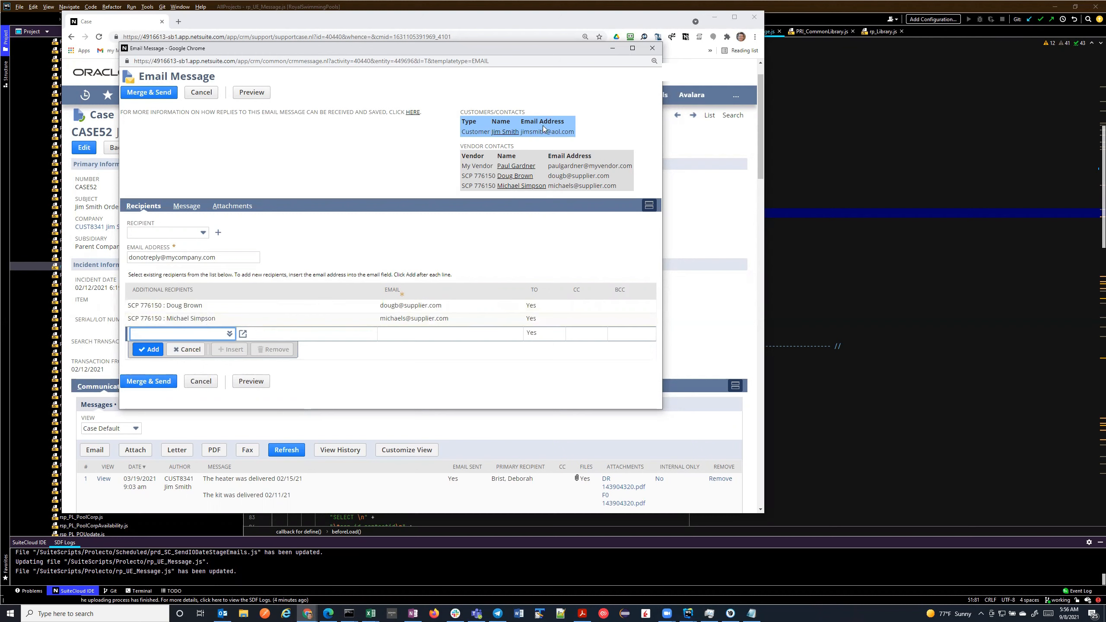
mouse_move(574, 210)
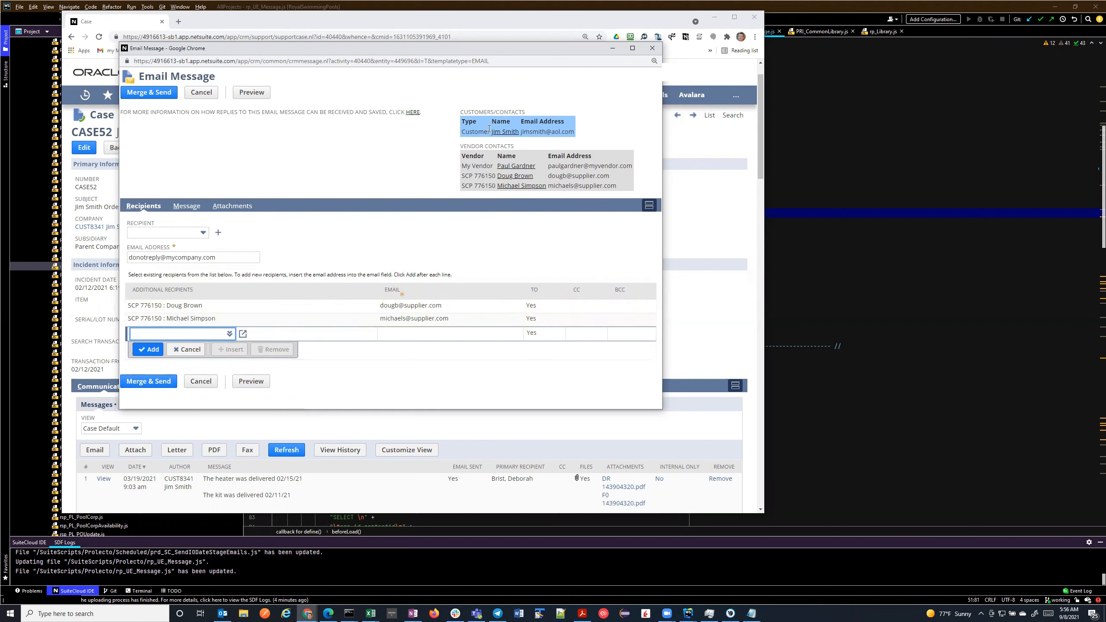
click(148, 349)
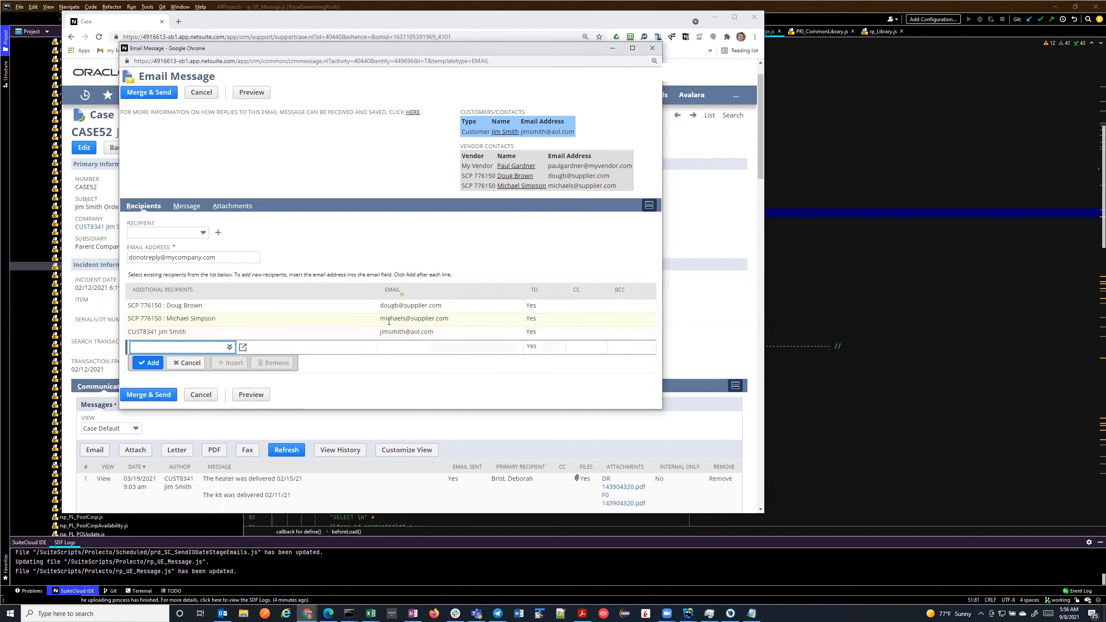
mouse_move(233, 254)
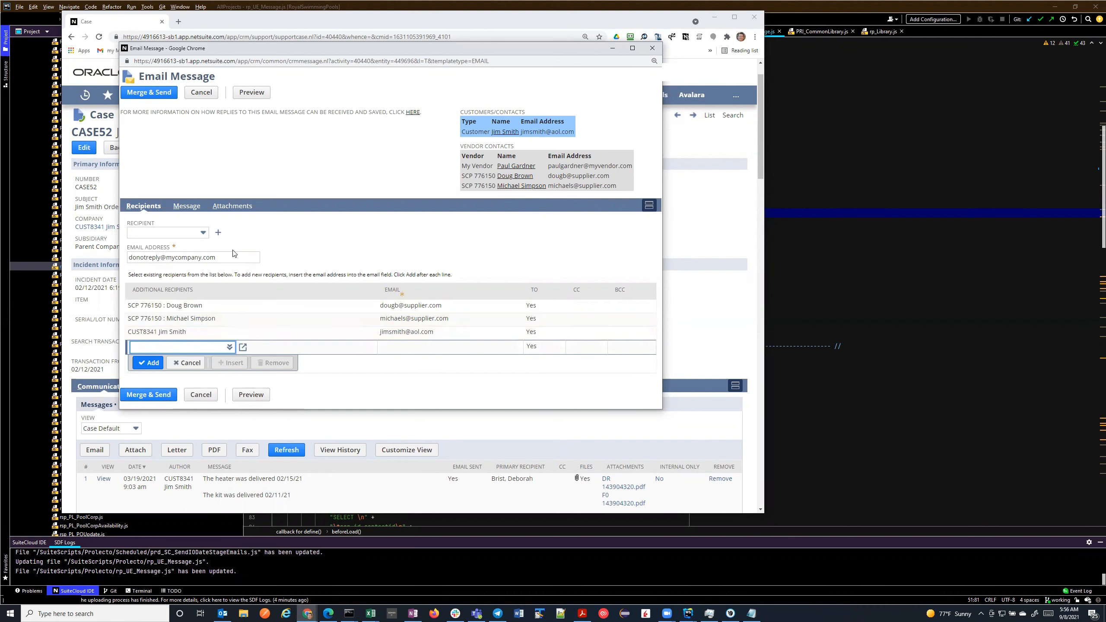
mouse_move(245, 253)
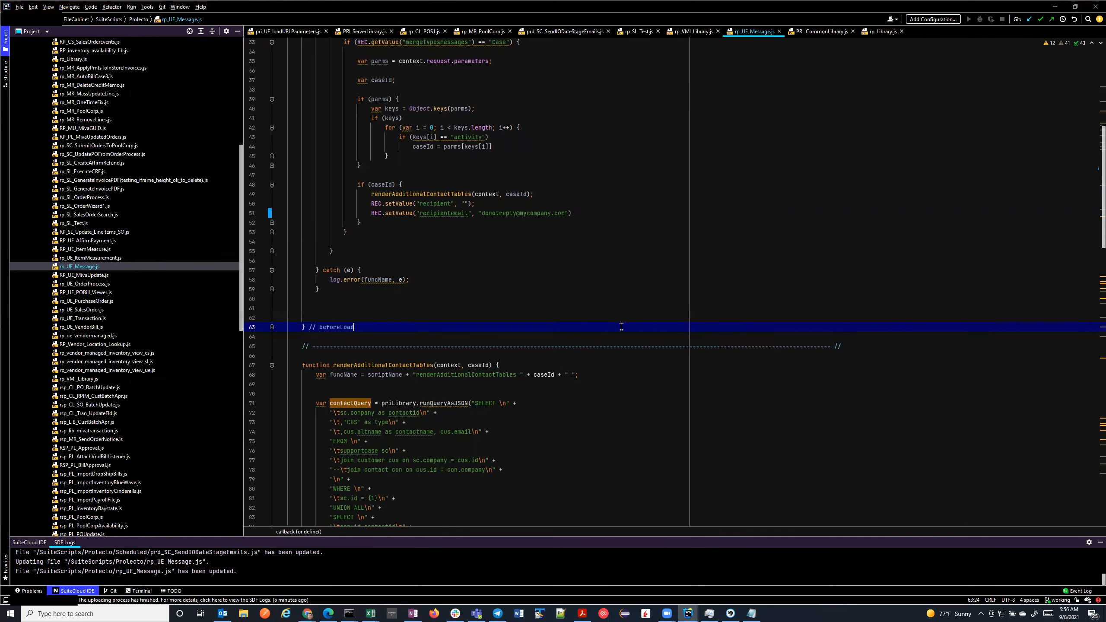
Scroll through renderAdditionalContactTables in rp_UE_Message.js to the customer/contact table code.
scroll(down, 3)
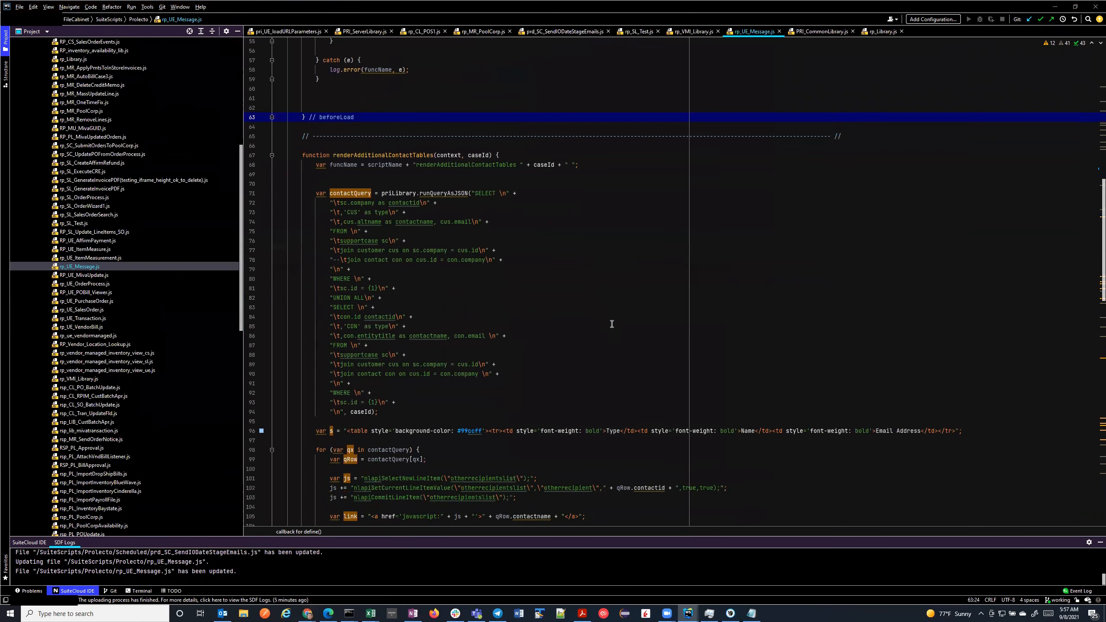
scroll(down, 3)
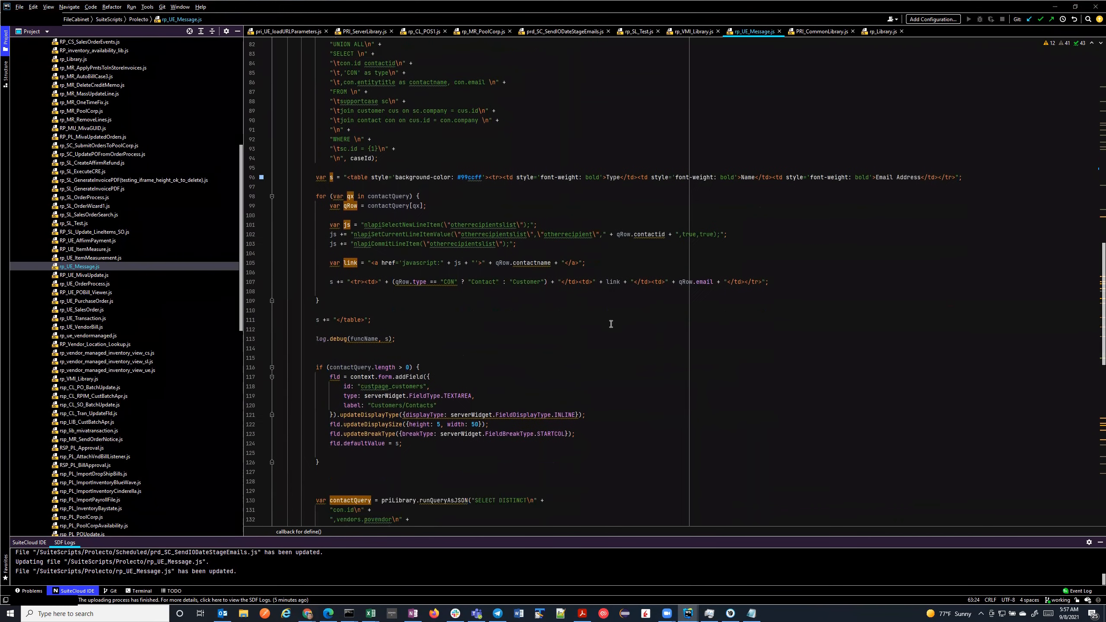
scroll(down, 3)
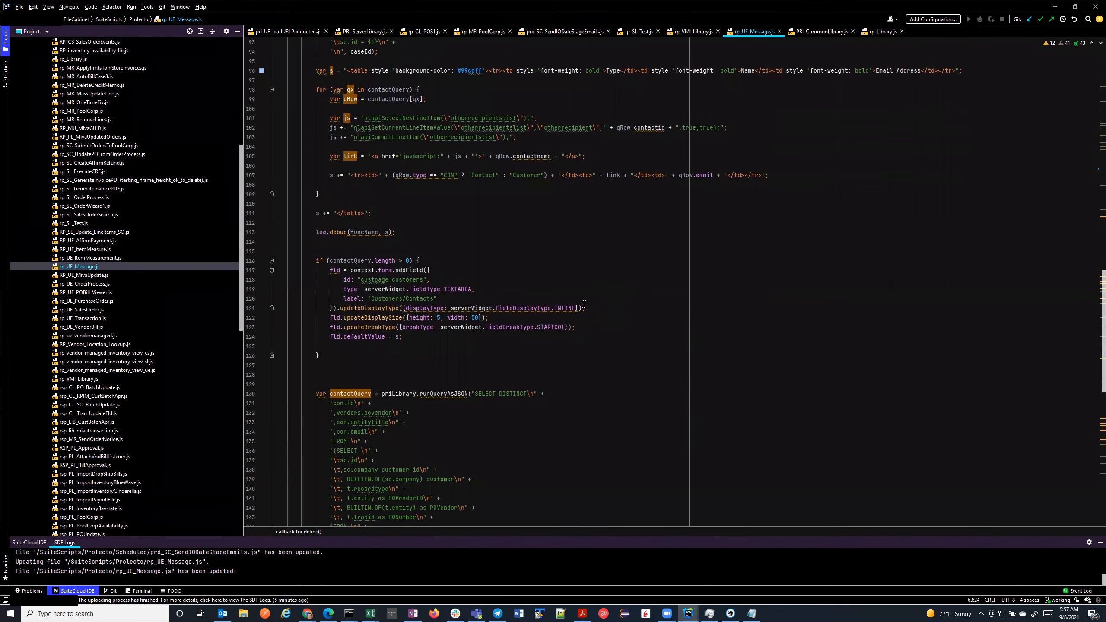
mouse_move(532, 163)
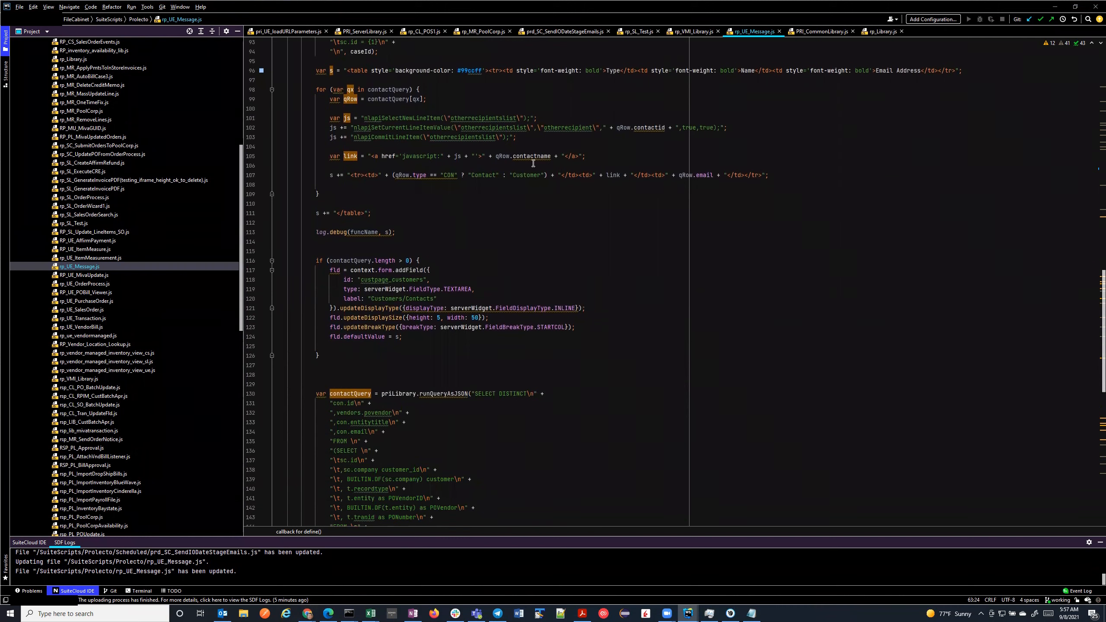
mouse_move(712, 73)
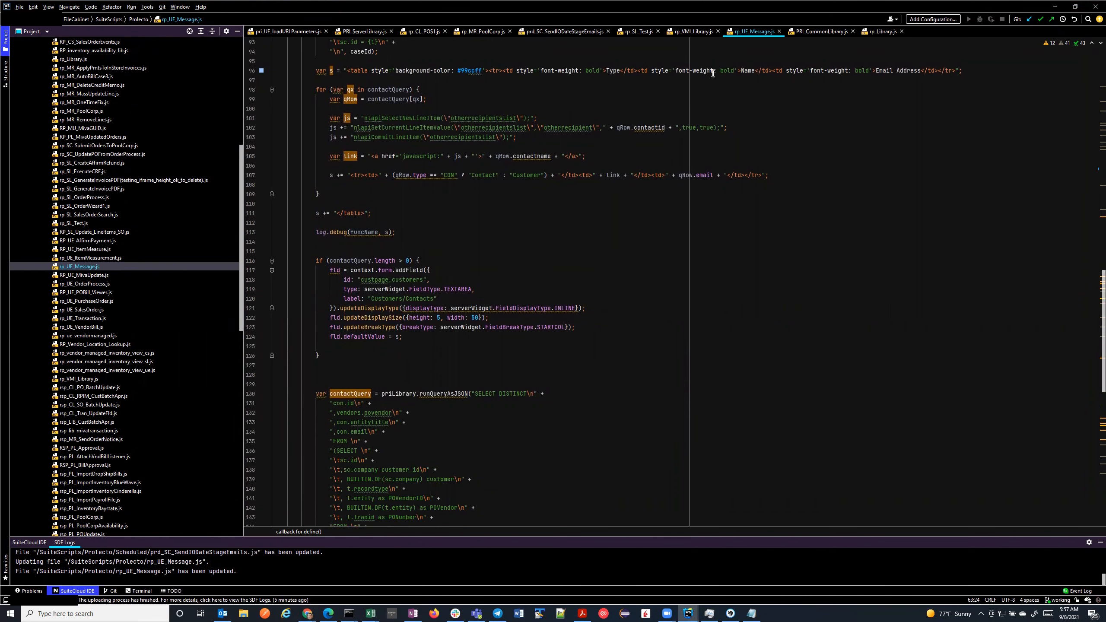
mouse_move(464, 184)
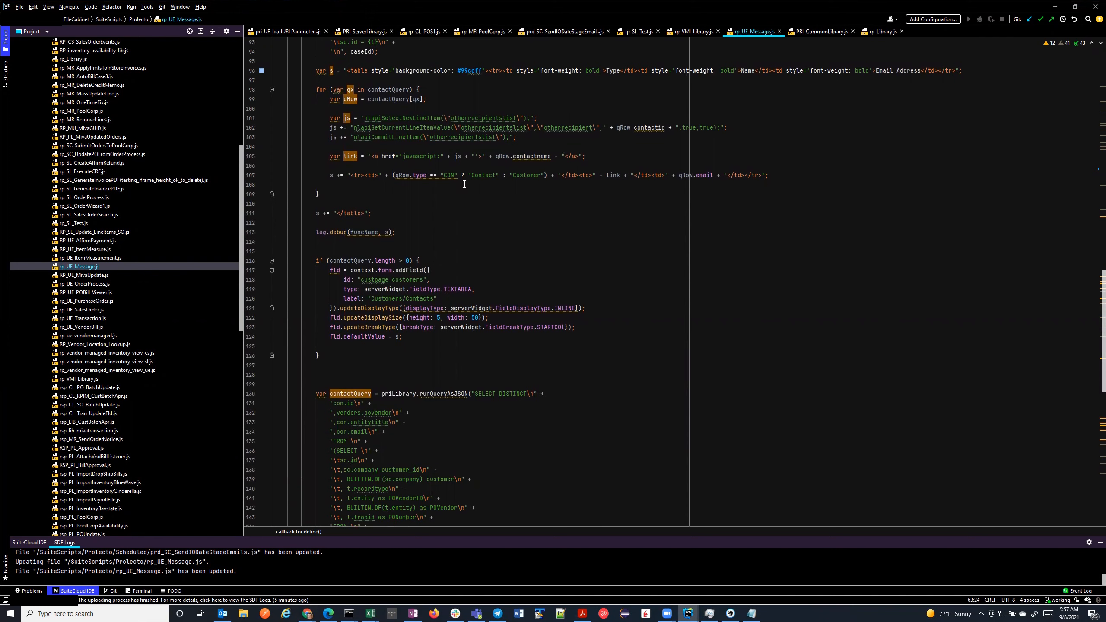
mouse_move(467, 215)
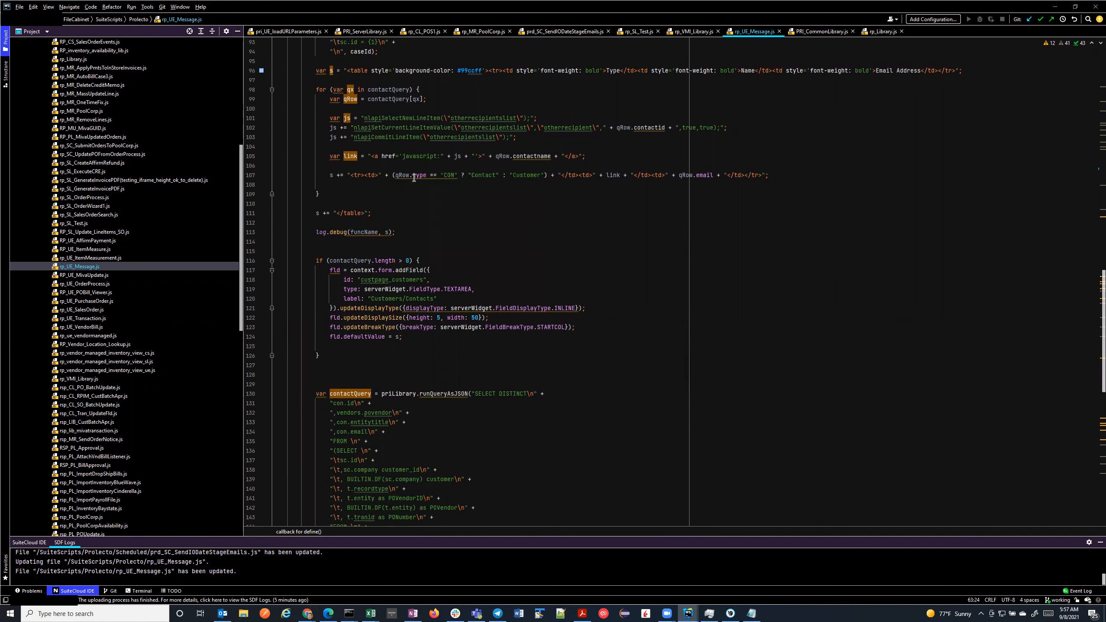
mouse_move(291, 125)
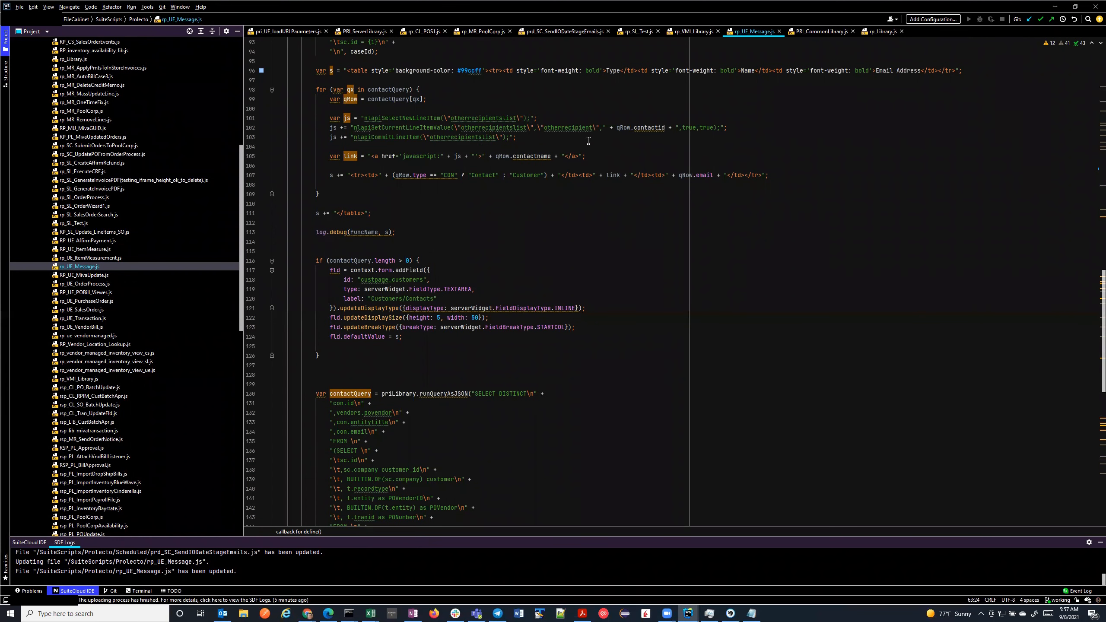
mouse_move(490, 147)
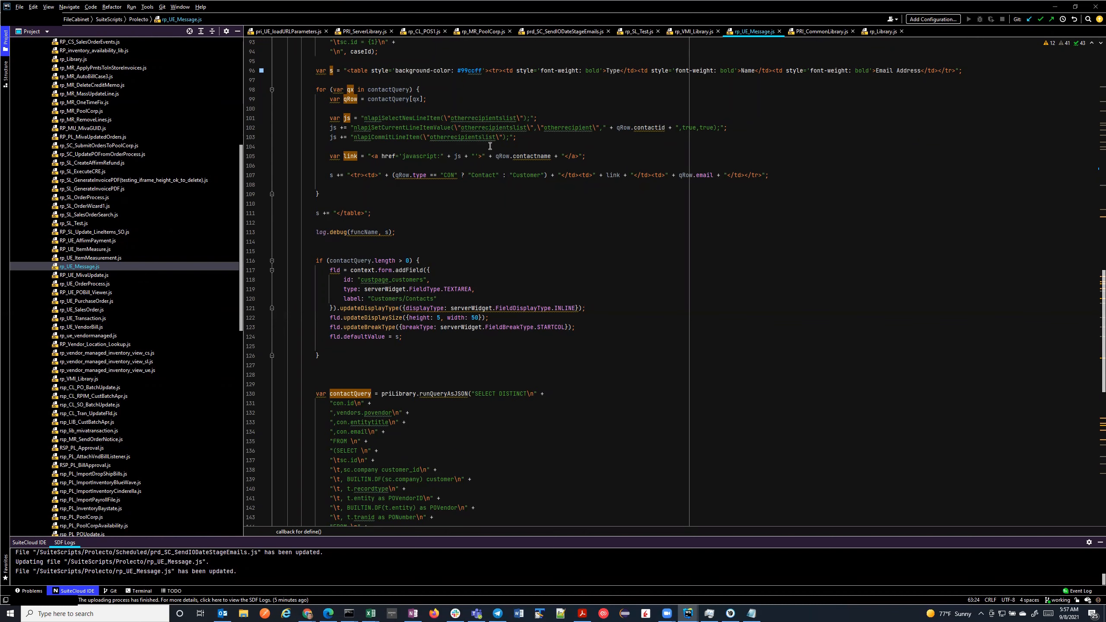
mouse_move(442, 384)
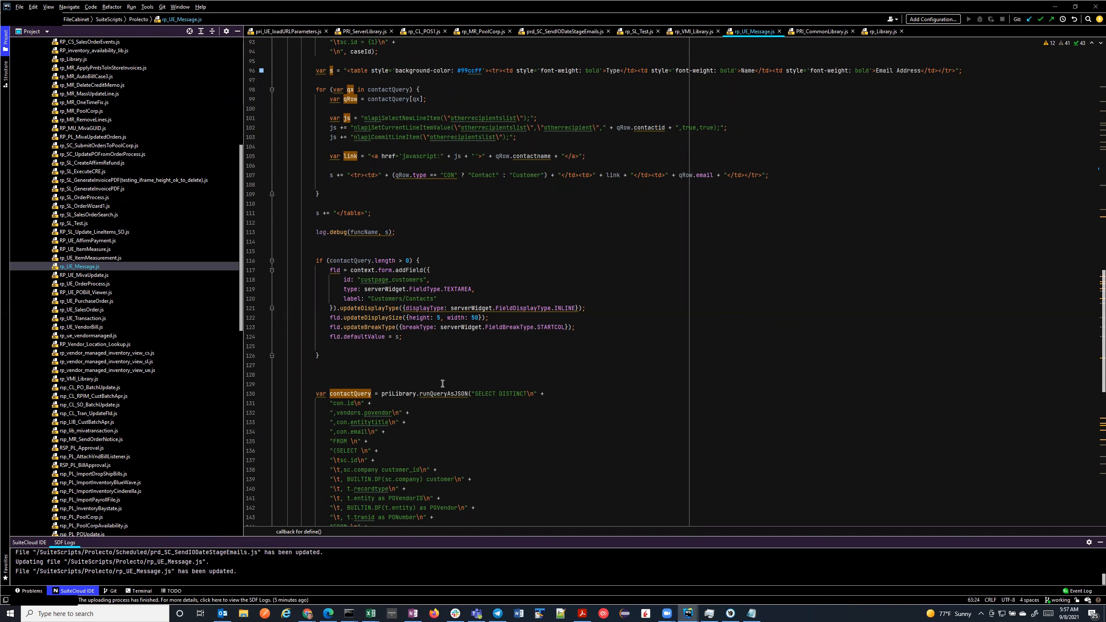
mouse_move(306, 613)
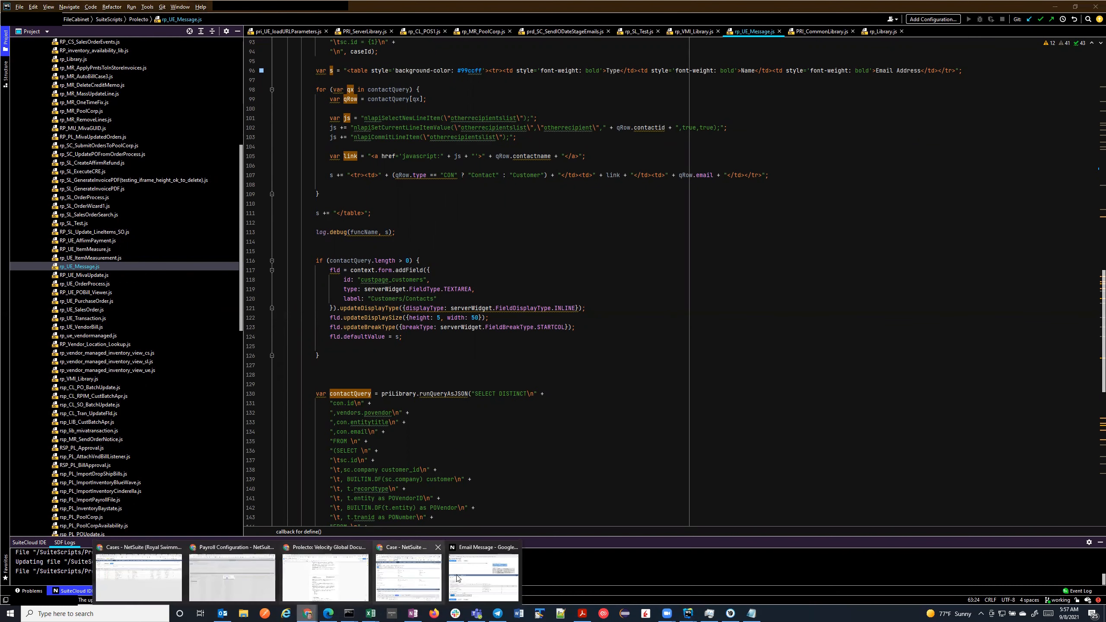
Bring the Email Message Chrome window back to front showing the three additional recipients.
click(483, 576)
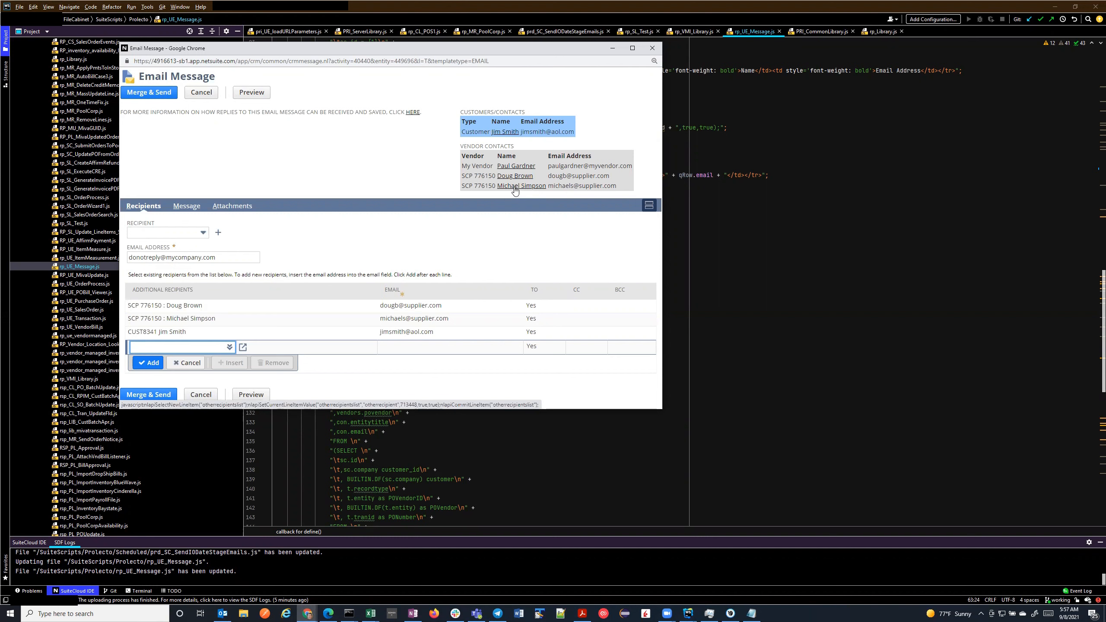
mouse_move(322, 264)
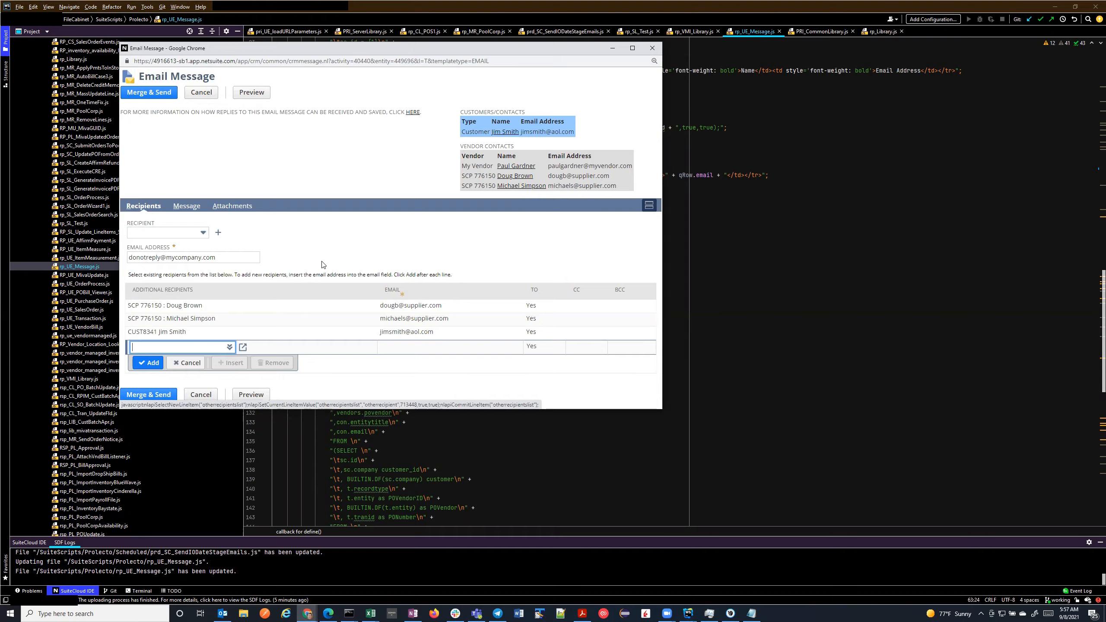